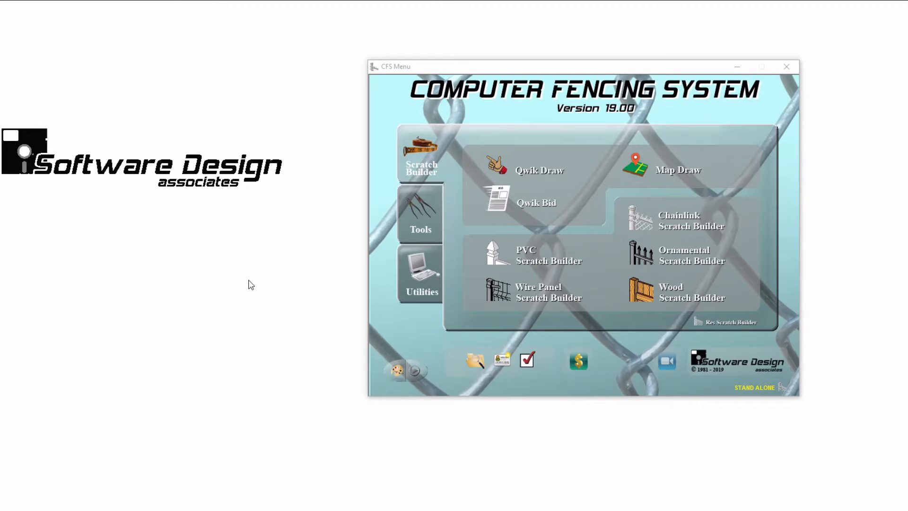
Launch Update Master File from Utilities and confirm the code word to reach its maintenance menu.
left_click(420, 273)
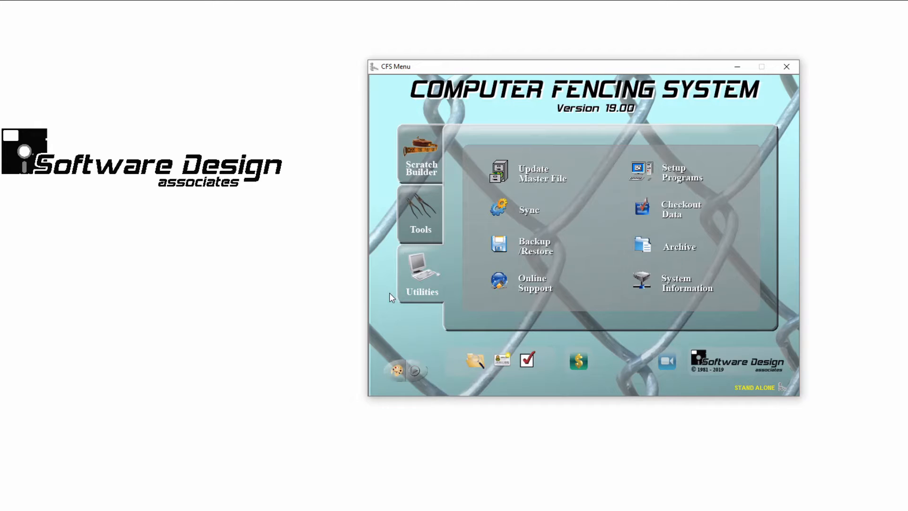
left_click(499, 172)
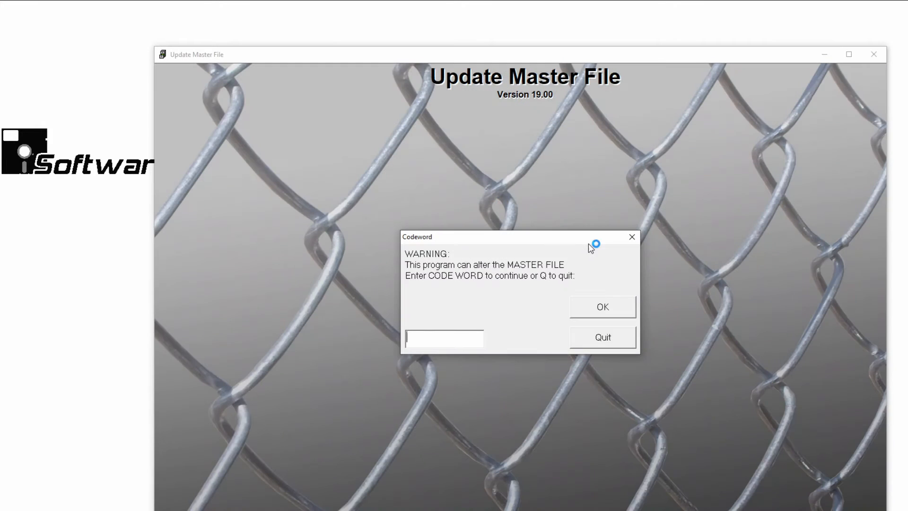
mouse_move(570, 260)
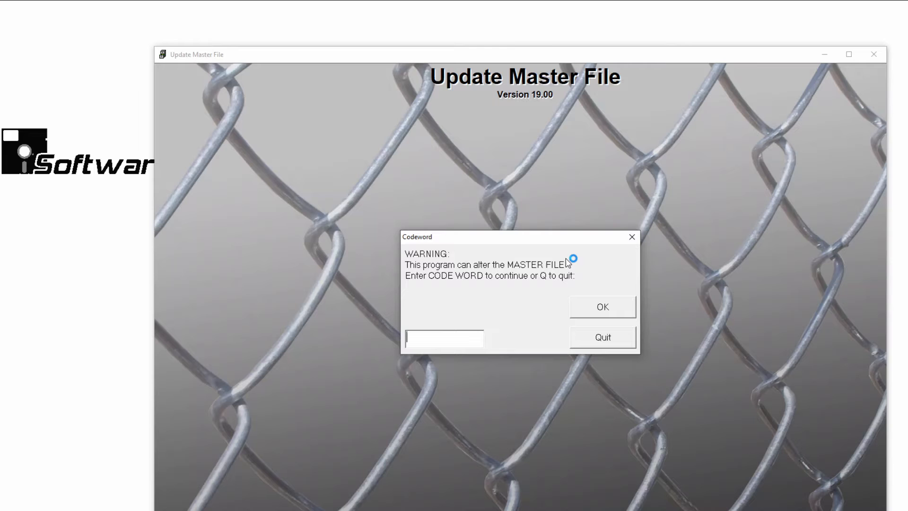
type("**")
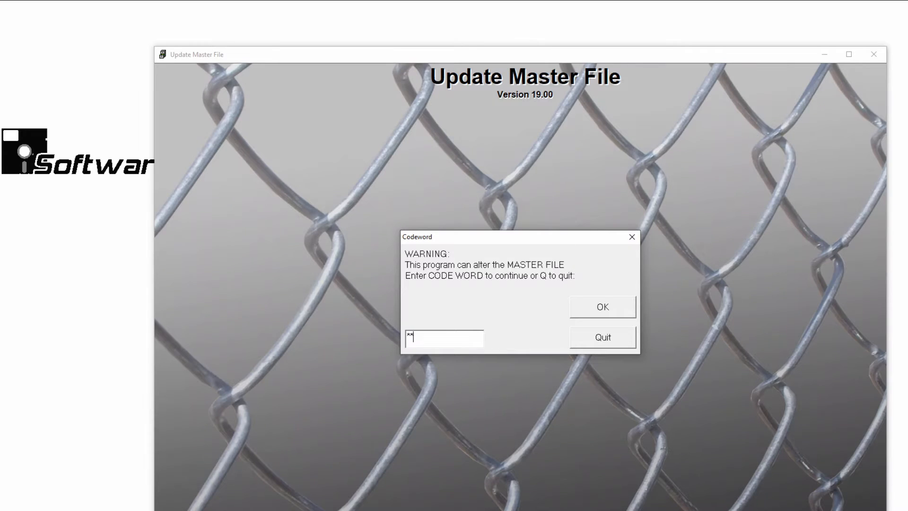
left_click(601, 307)
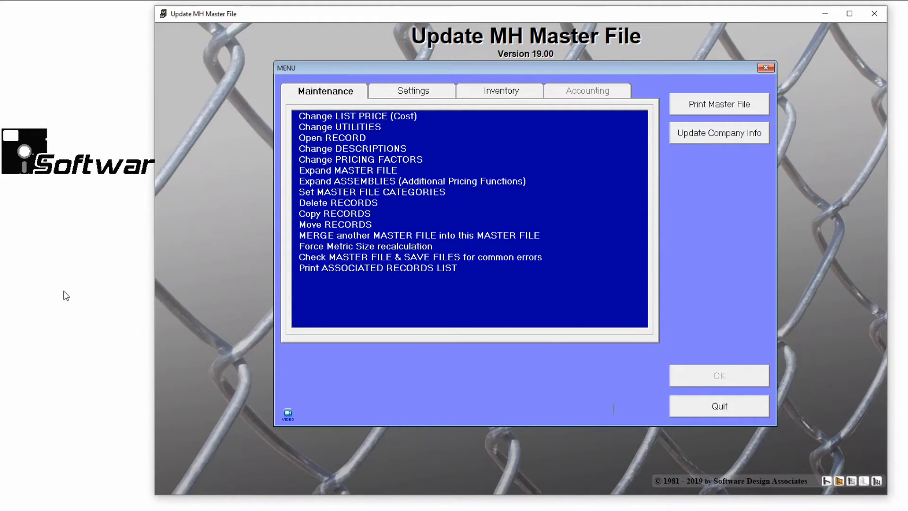
mouse_move(73, 293)
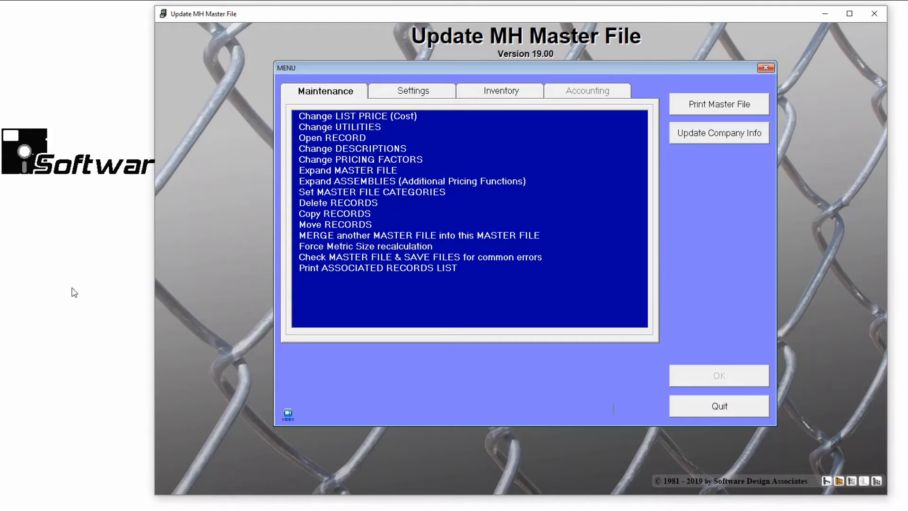
Open record 00001 via Search and select its MH source number prefix.
left_click(332, 138)
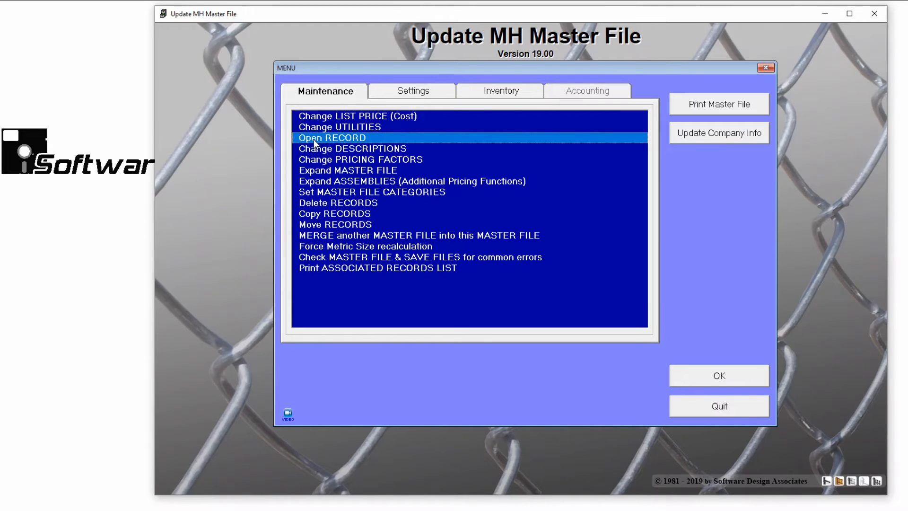
double_click(331, 138)
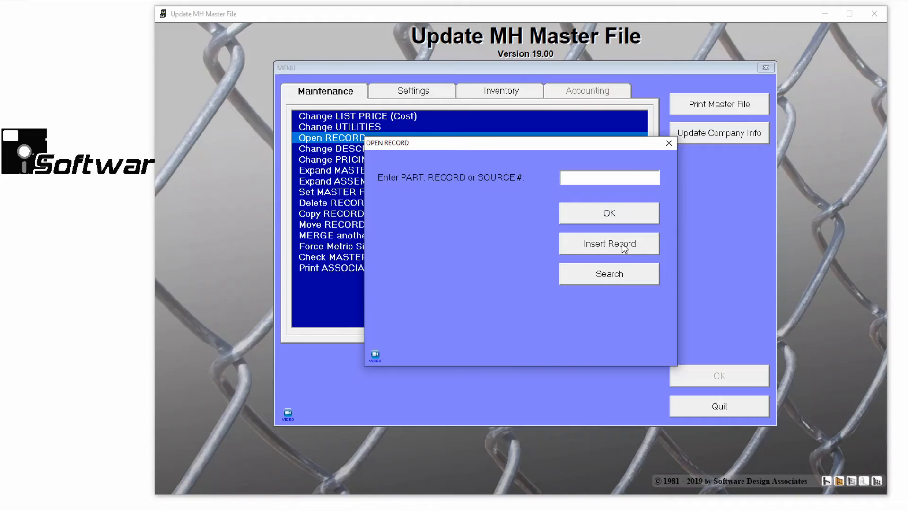
left_click(608, 274)
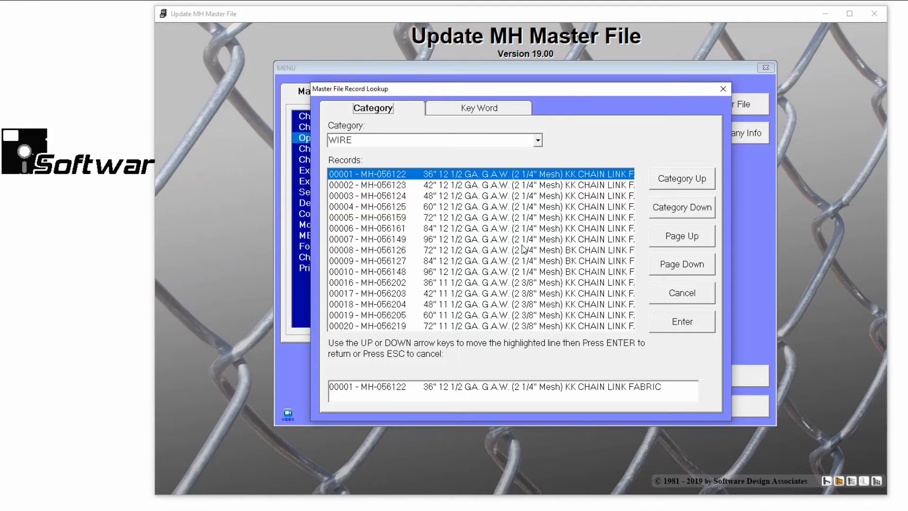
left_click(681, 322)
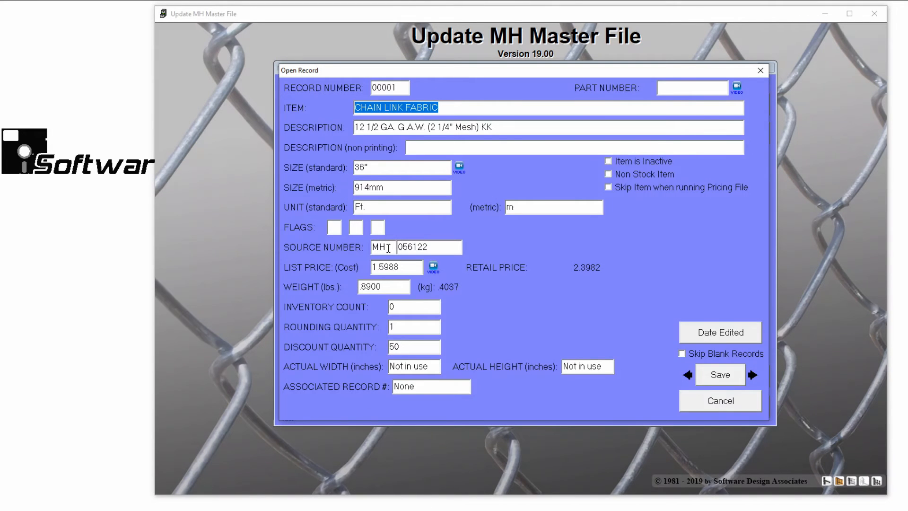
double_click(378, 247)
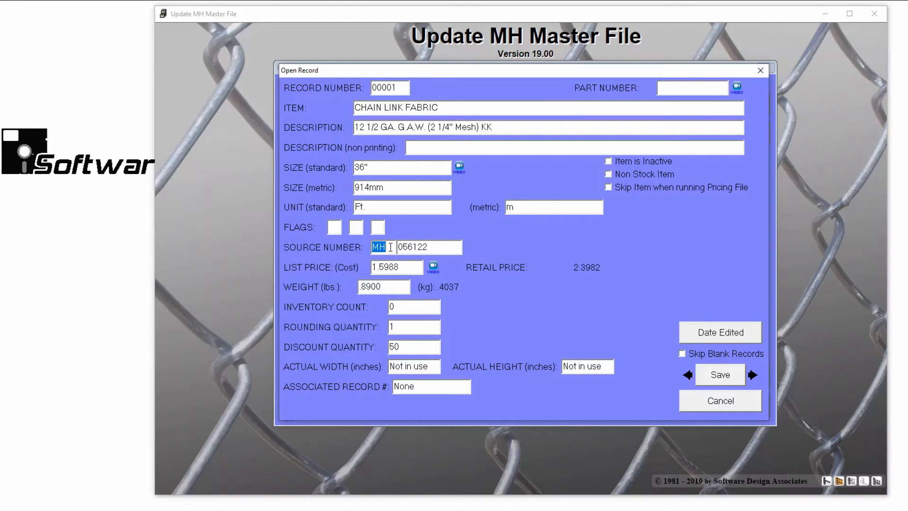
mouse_move(391, 249)
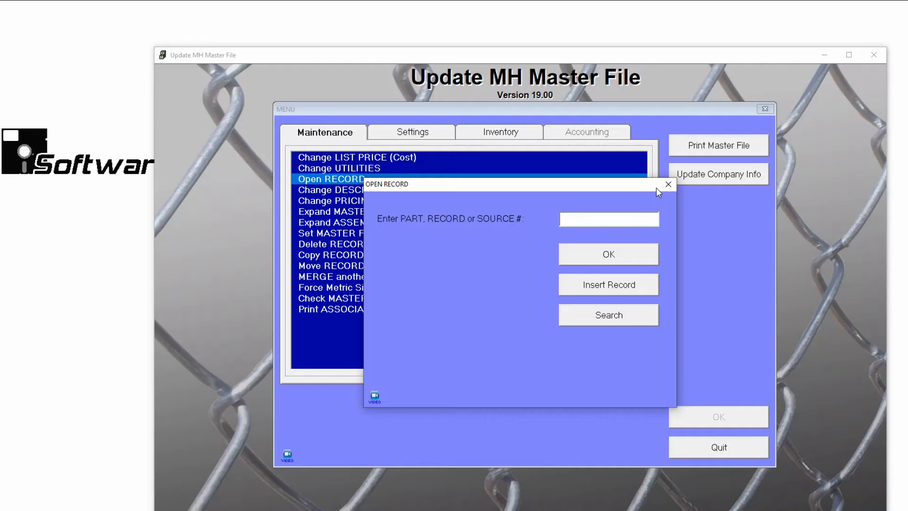
Close the Open Record prompt to return to the Update MH Master File maintenance menu.
left_click(668, 184)
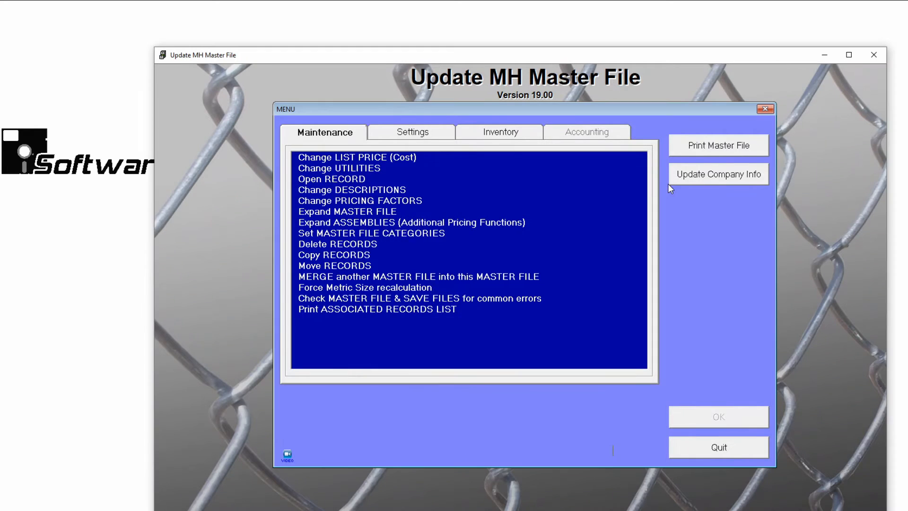
mouse_move(553, 109)
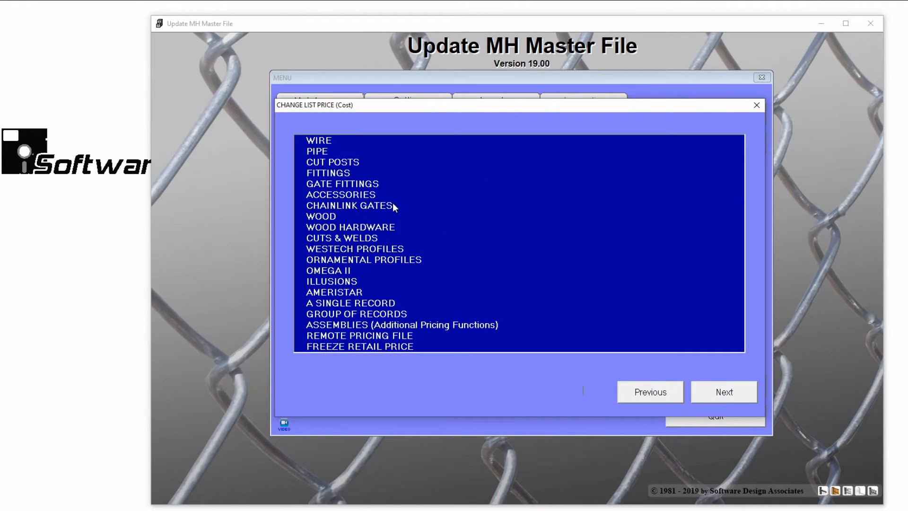
mouse_move(375, 328)
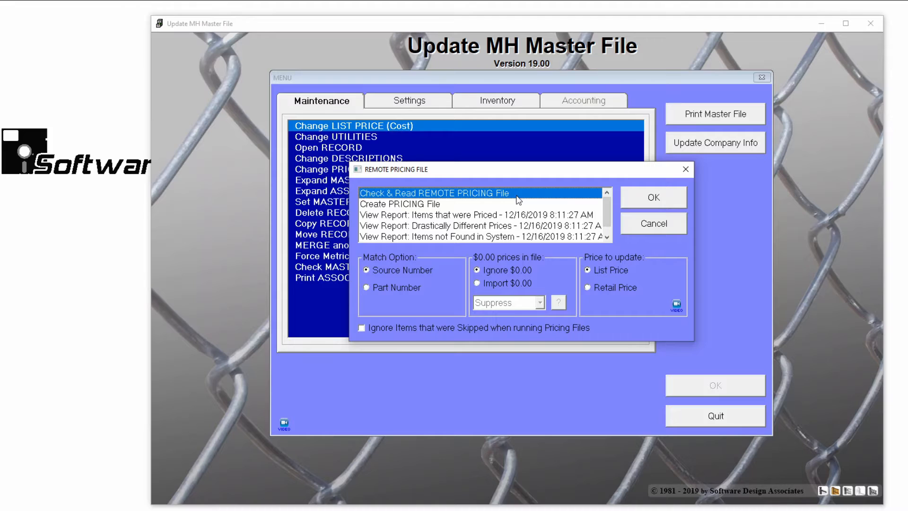
mouse_move(480, 201)
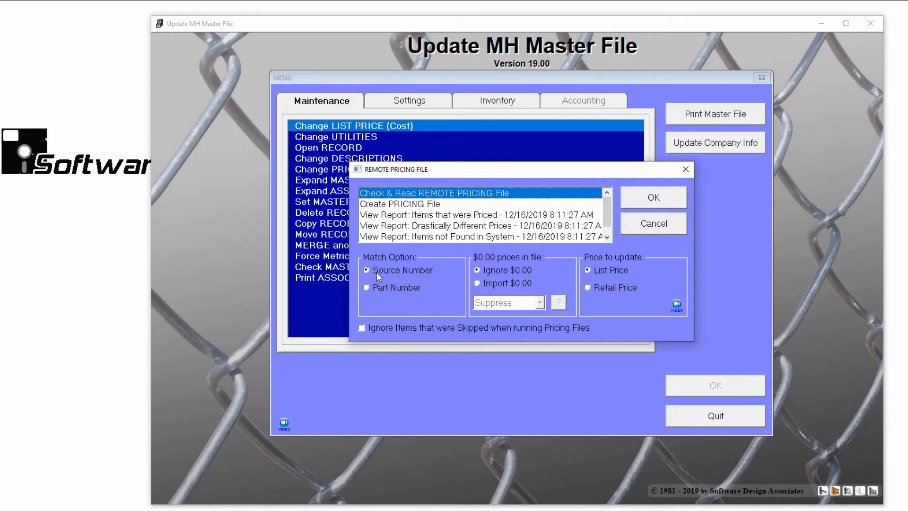
mouse_move(493, 275)
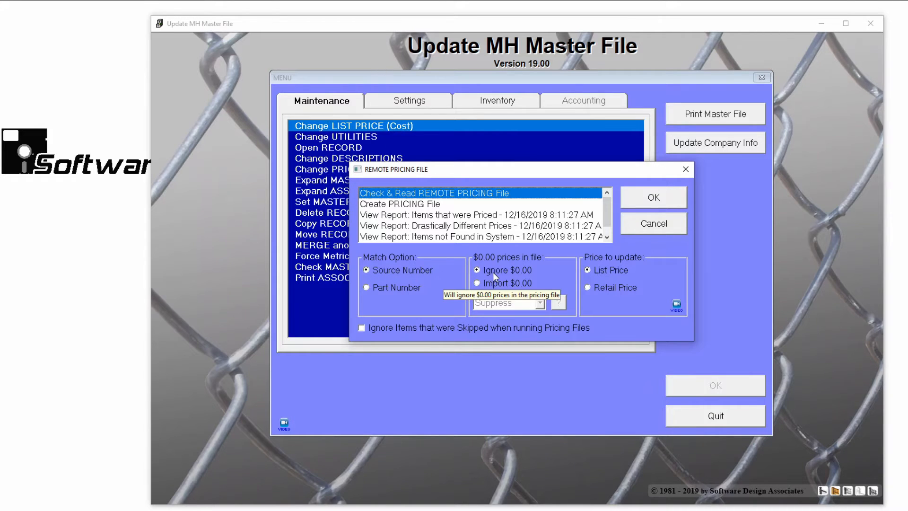
mouse_move(582, 280)
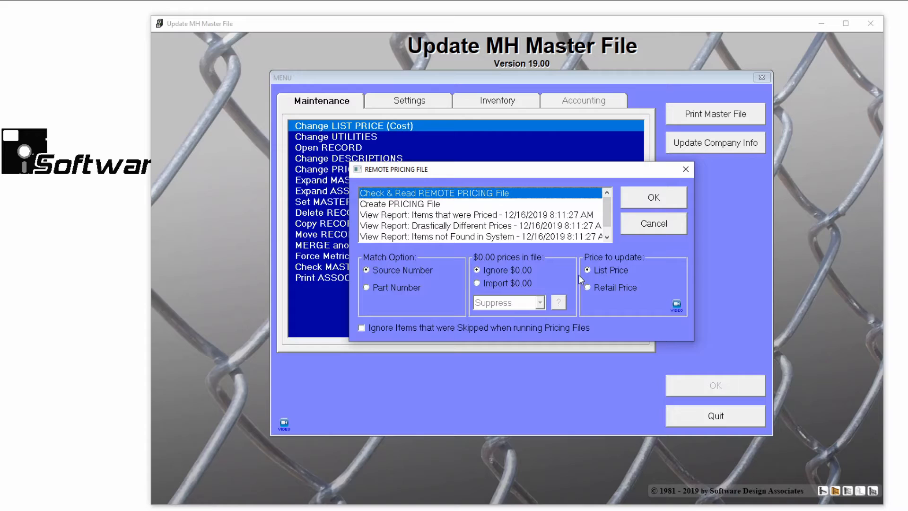
mouse_move(603, 284)
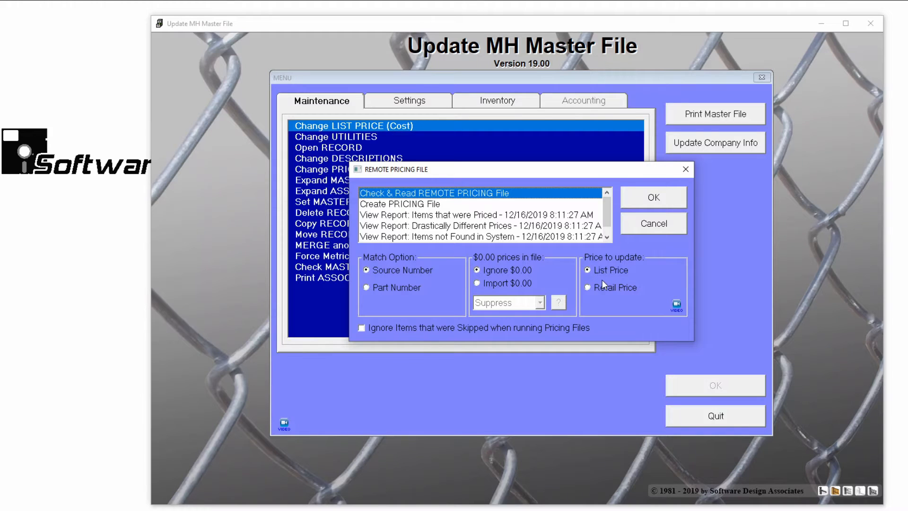
mouse_move(607, 281)
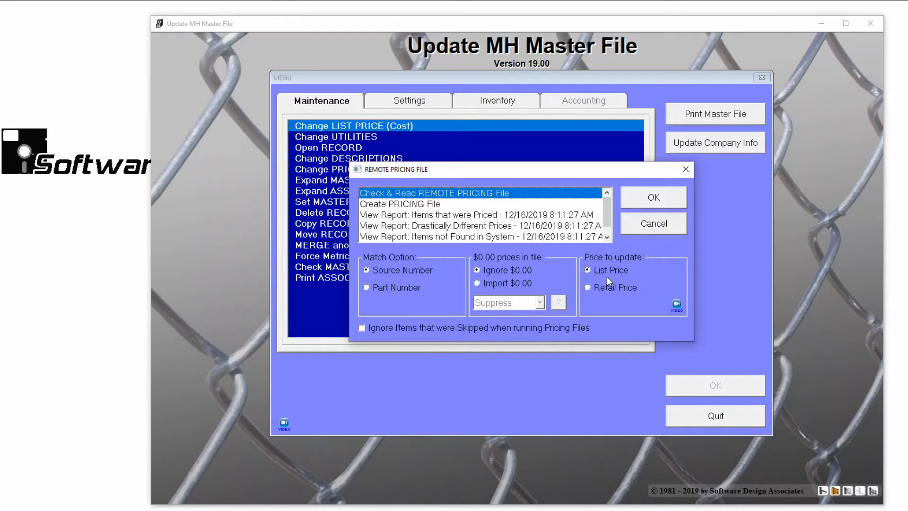
mouse_move(619, 278)
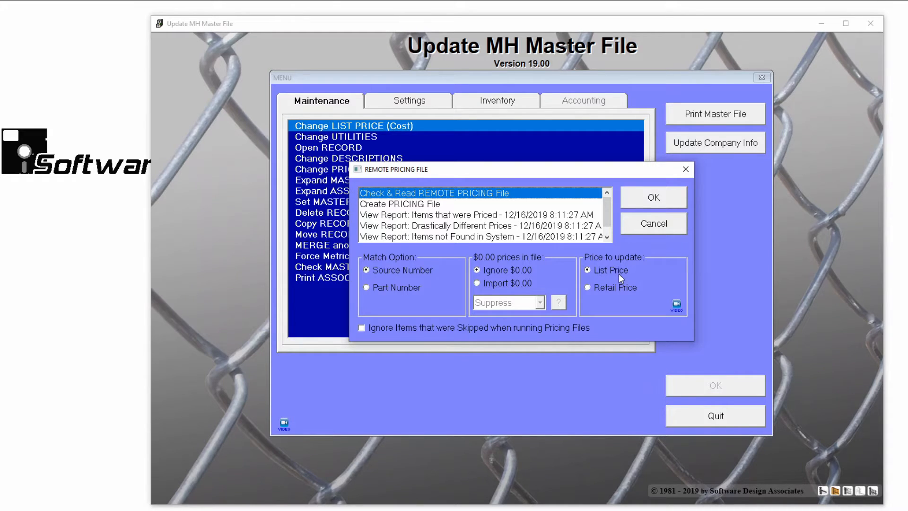
Read the remote pricing file MH Formatted Pricing File (10).csv as the new pricing source.
left_click(653, 223)
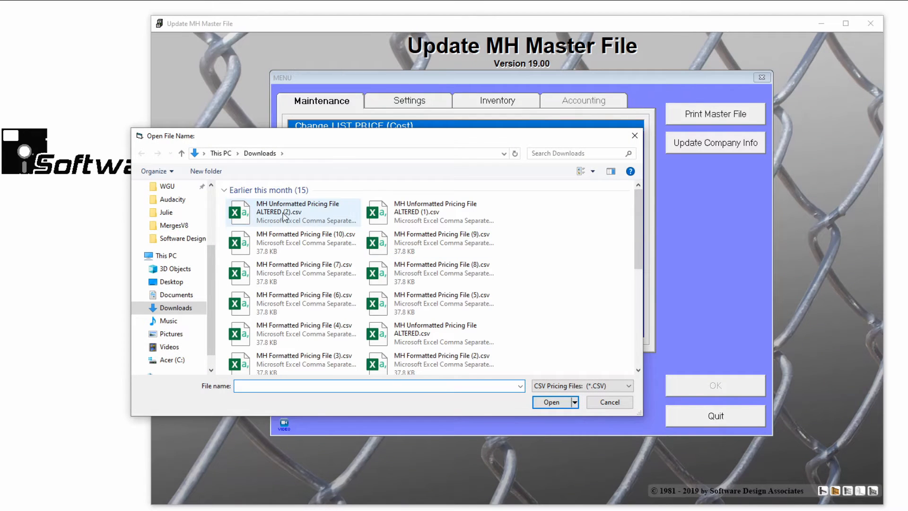
mouse_move(283, 217)
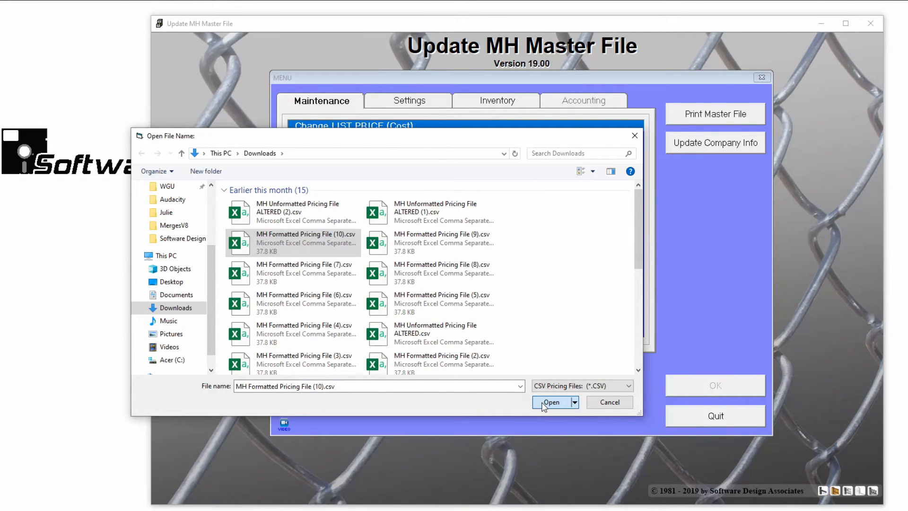
left_click(551, 402)
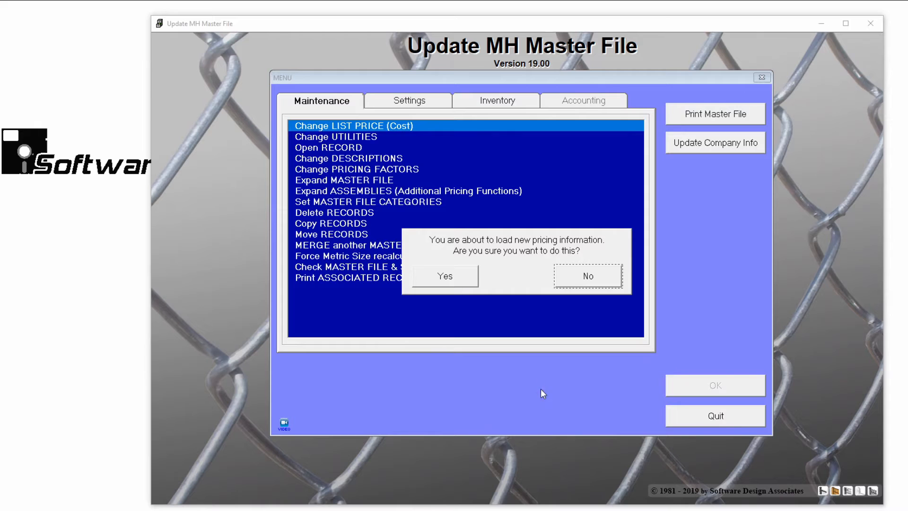
mouse_move(510, 297)
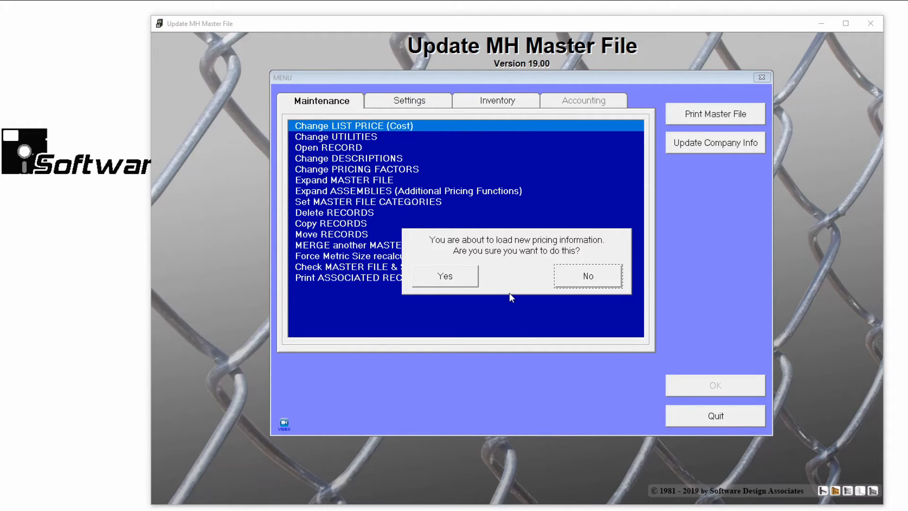
mouse_move(469, 249)
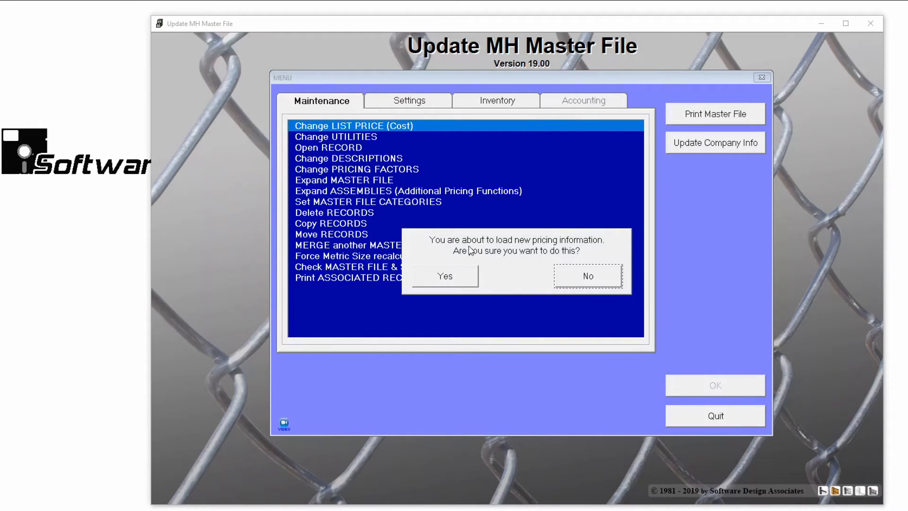
mouse_move(576, 251)
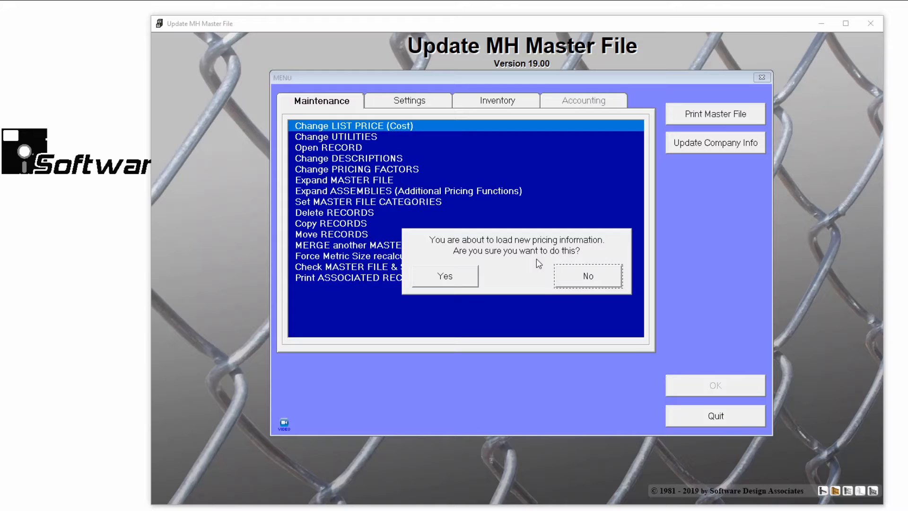
Confirm loading the new pricing with company code MH so the file is read.
left_click(444, 275)
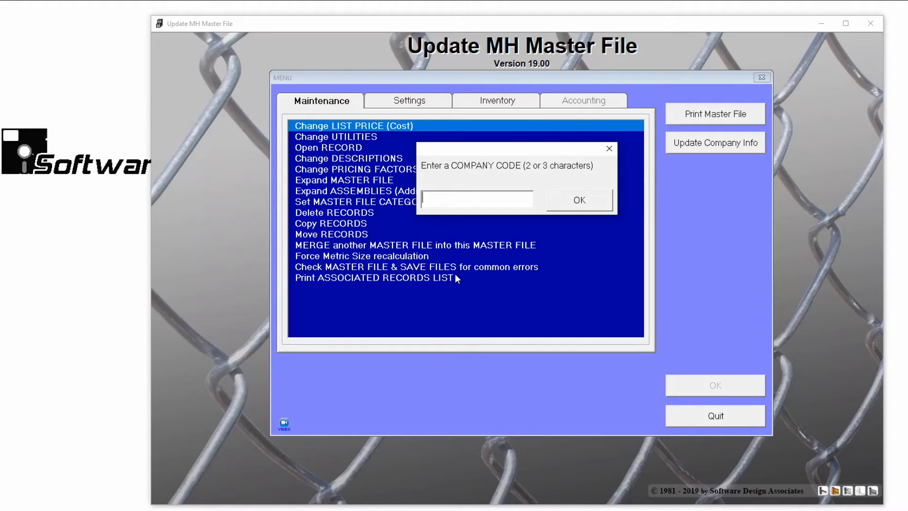
type("MH")
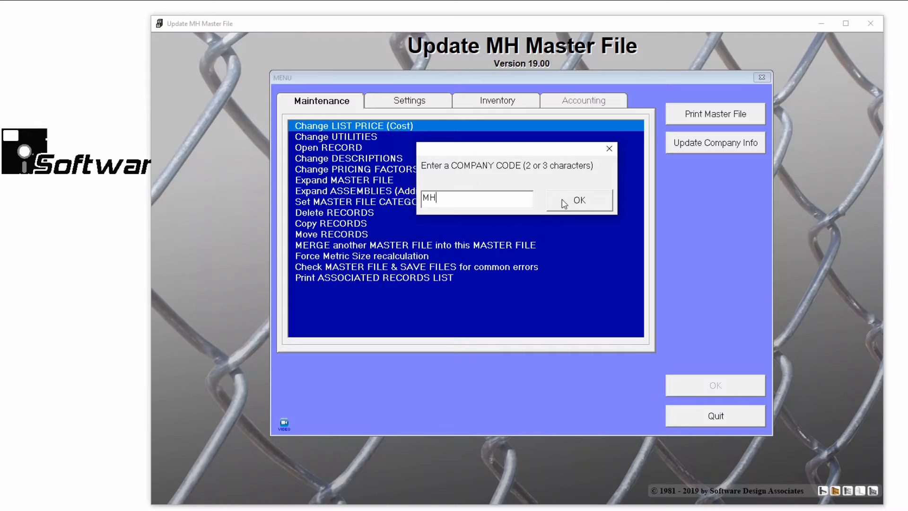
left_click(577, 199)
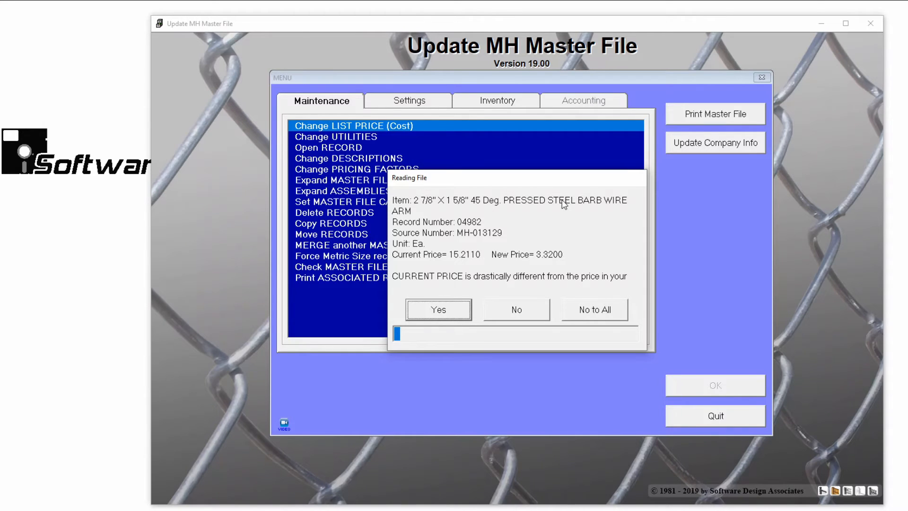
mouse_move(433, 230)
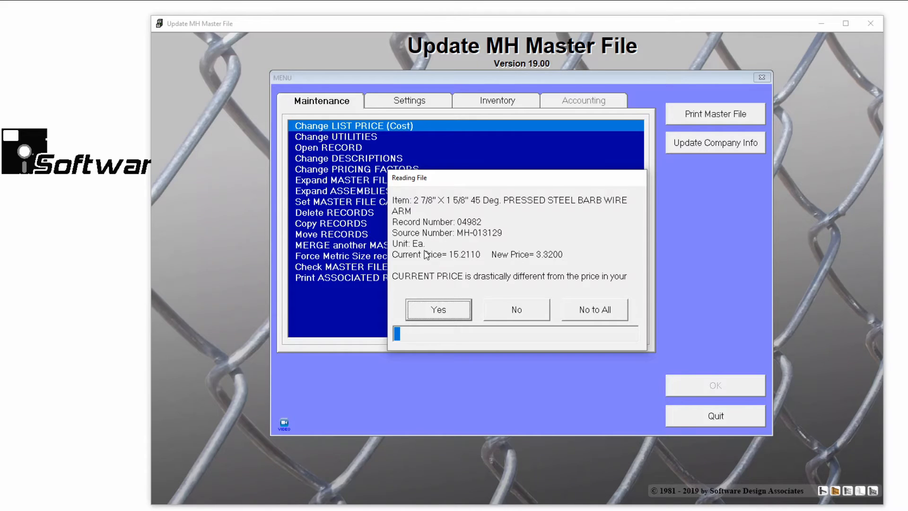
mouse_move(444, 285)
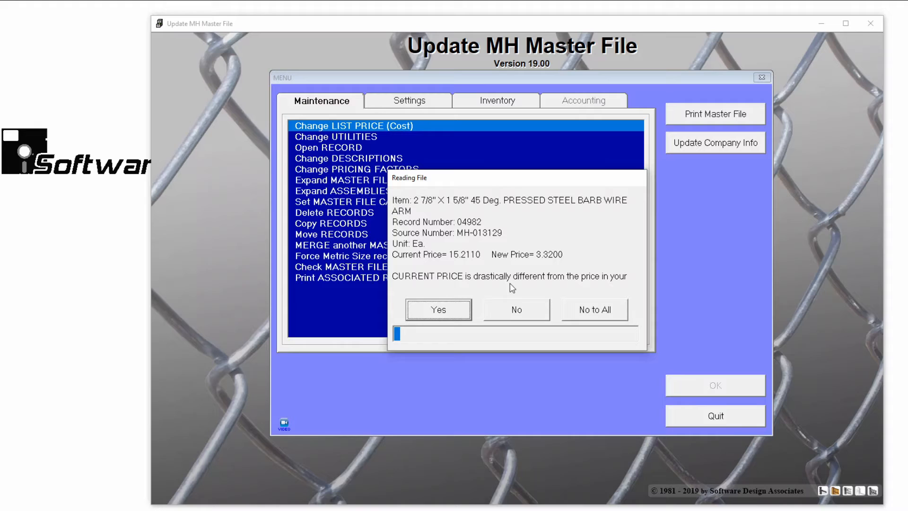
mouse_move(515, 289)
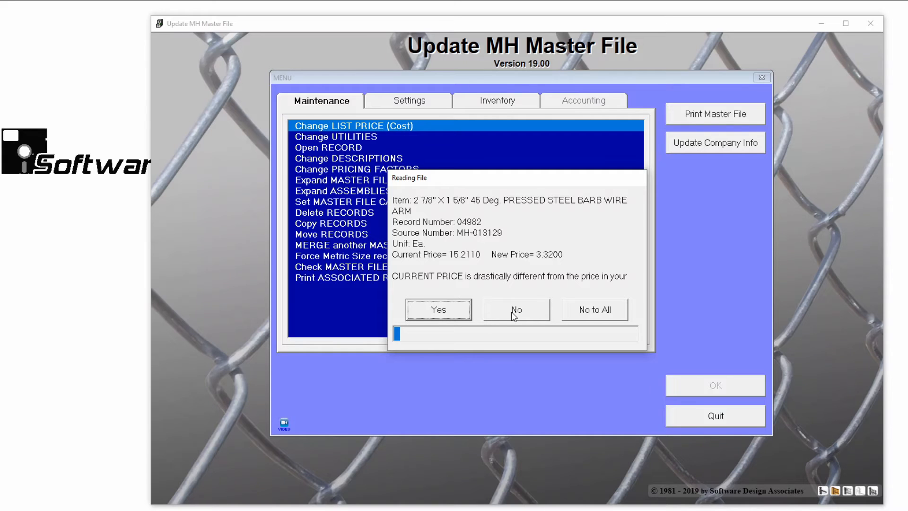
mouse_move(512, 319)
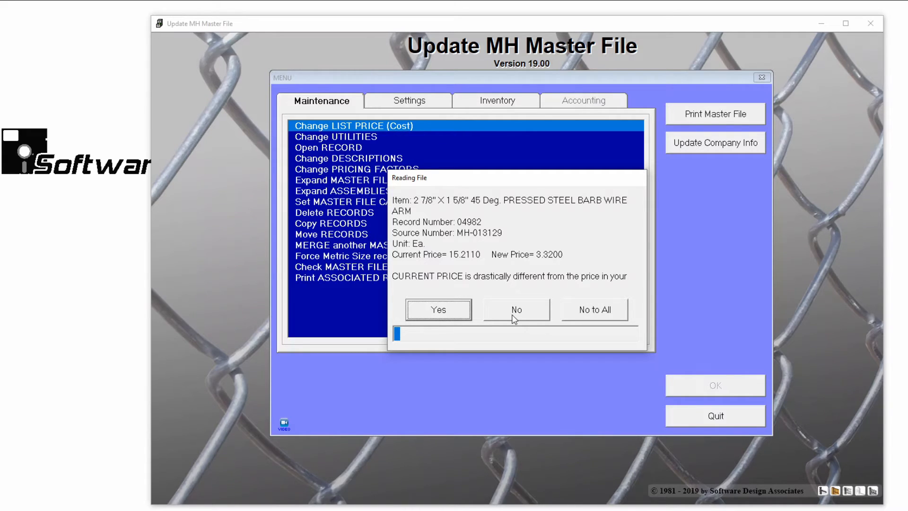
mouse_move(609, 322)
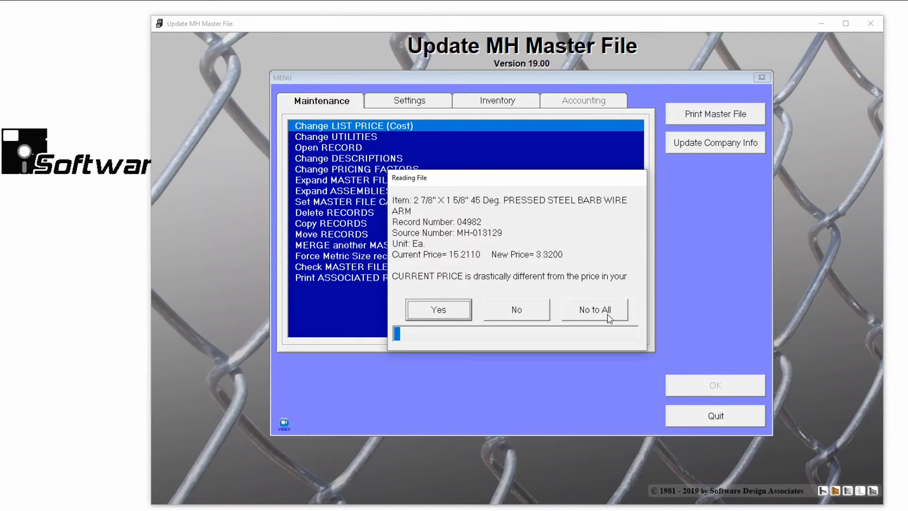
mouse_move(552, 299)
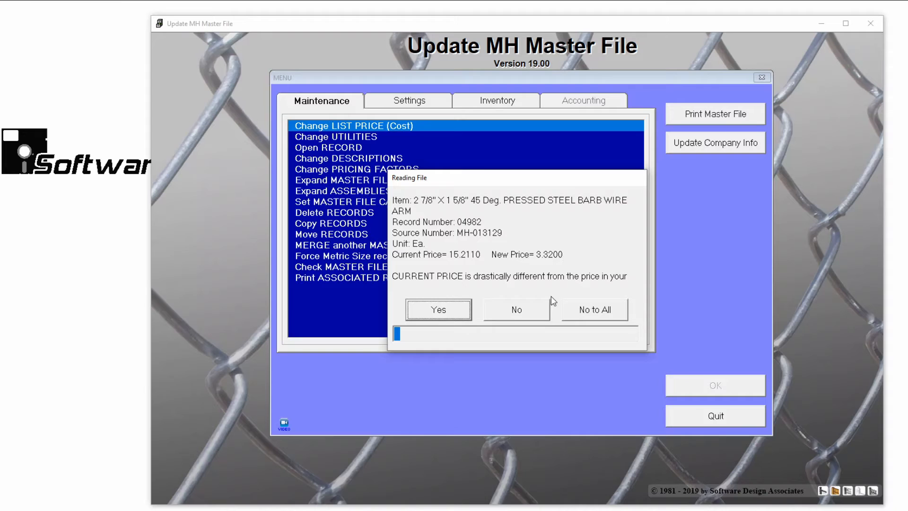
mouse_move(545, 267)
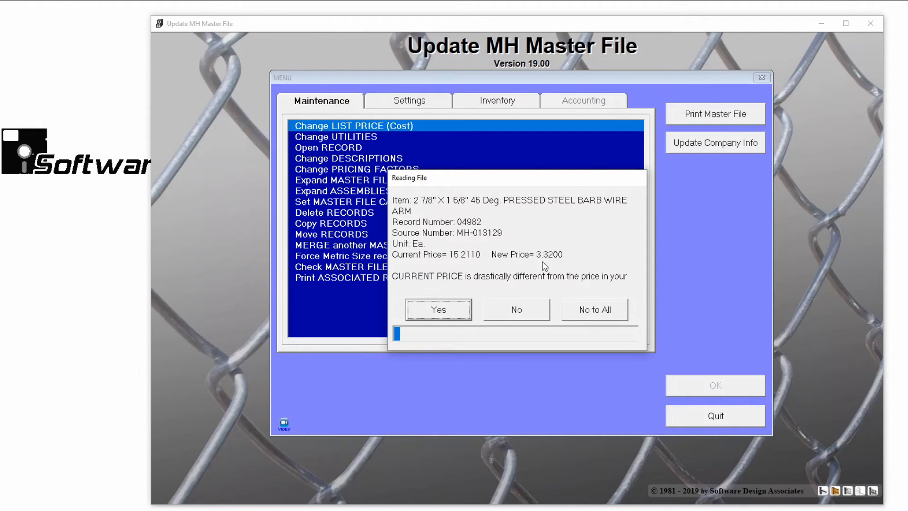
Answer the drastic price difference warning on record 04982 so loading finishes.
left_click(594, 309)
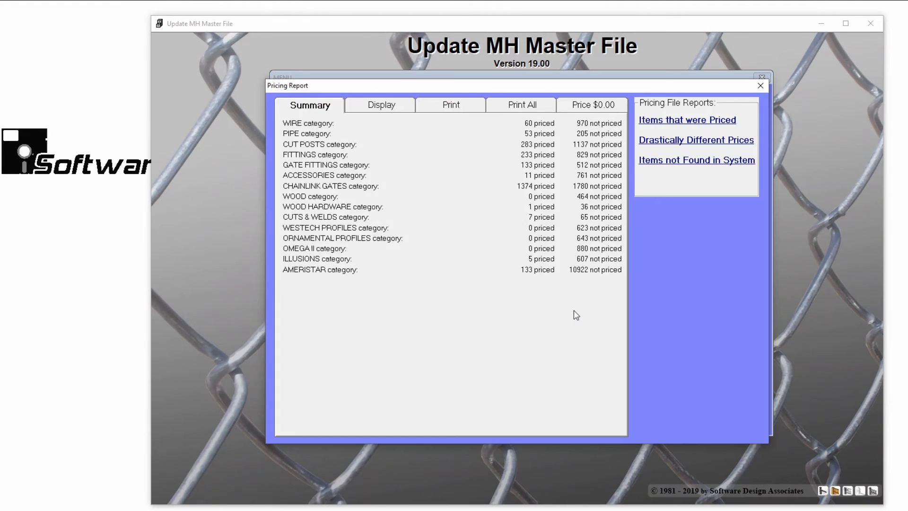
mouse_move(565, 314)
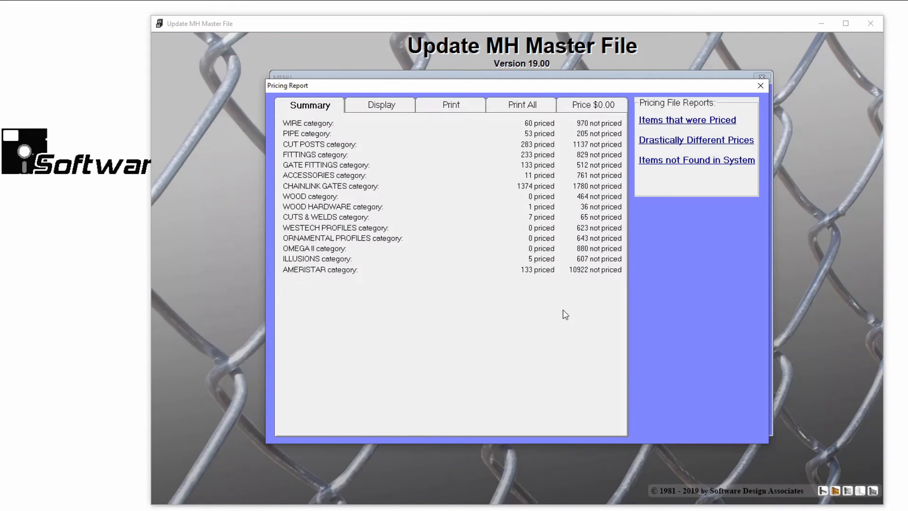
mouse_move(339, 130)
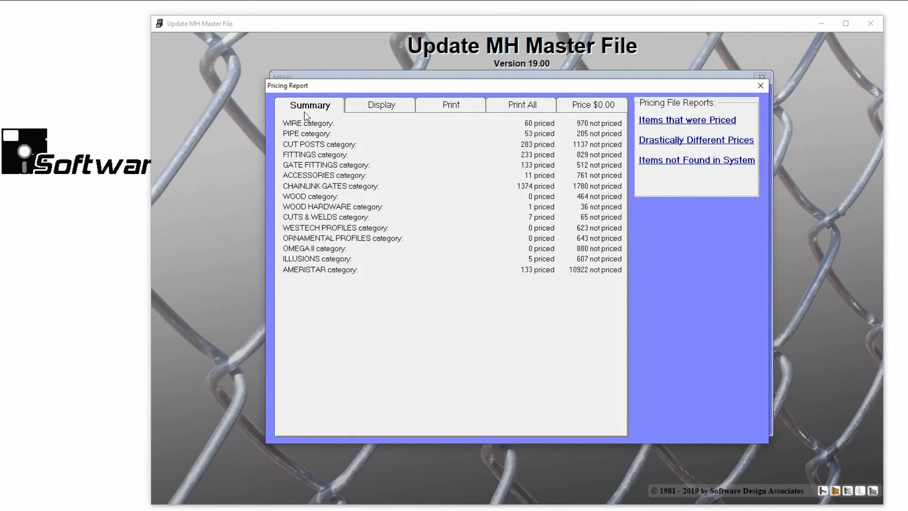
mouse_move(307, 200)
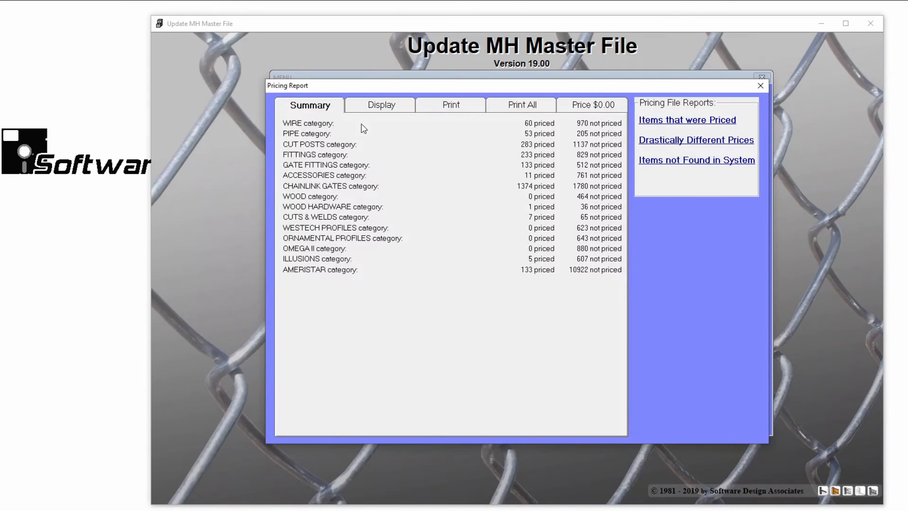
Review the pricing report's Display and Print category choices, ending on the Price $0.00 view.
left_click(381, 105)
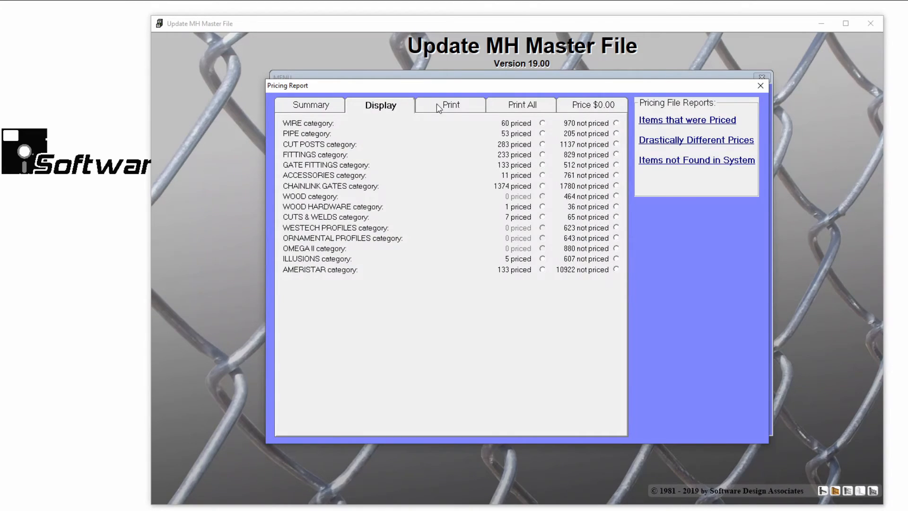
left_click(451, 105)
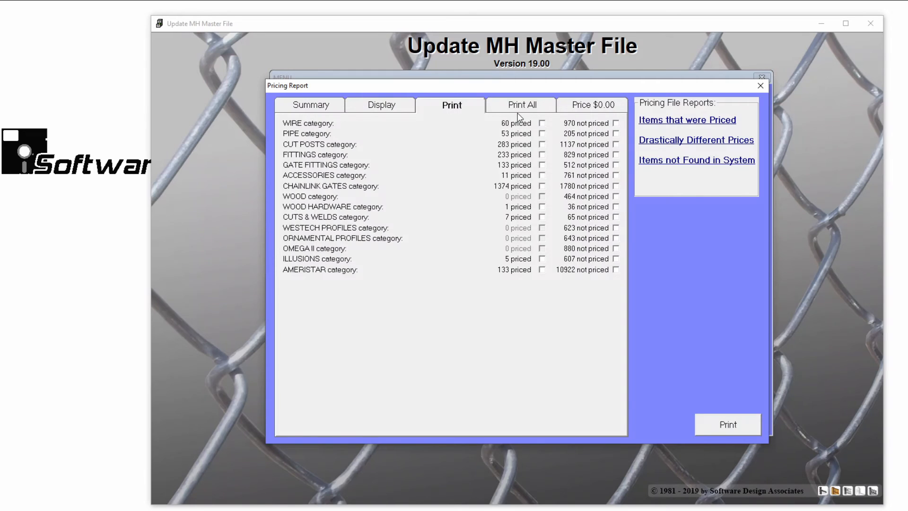
left_click(591, 105)
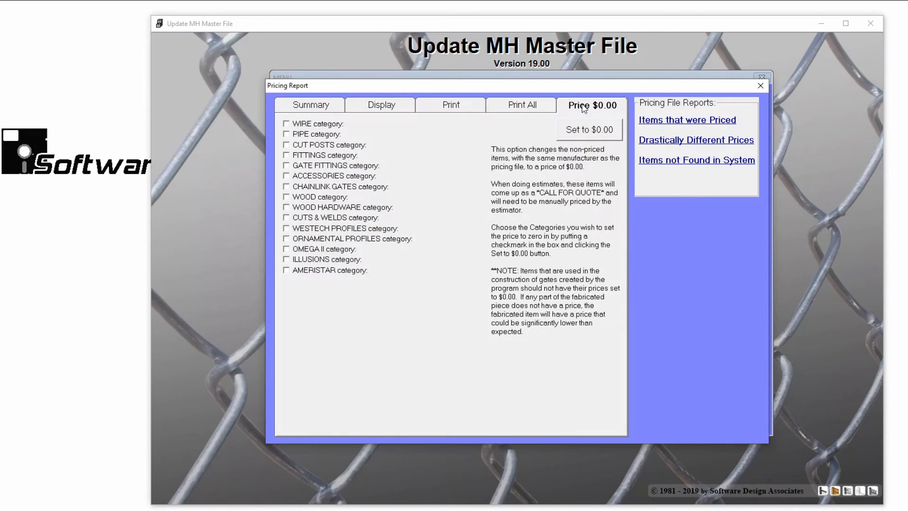
mouse_move(520, 133)
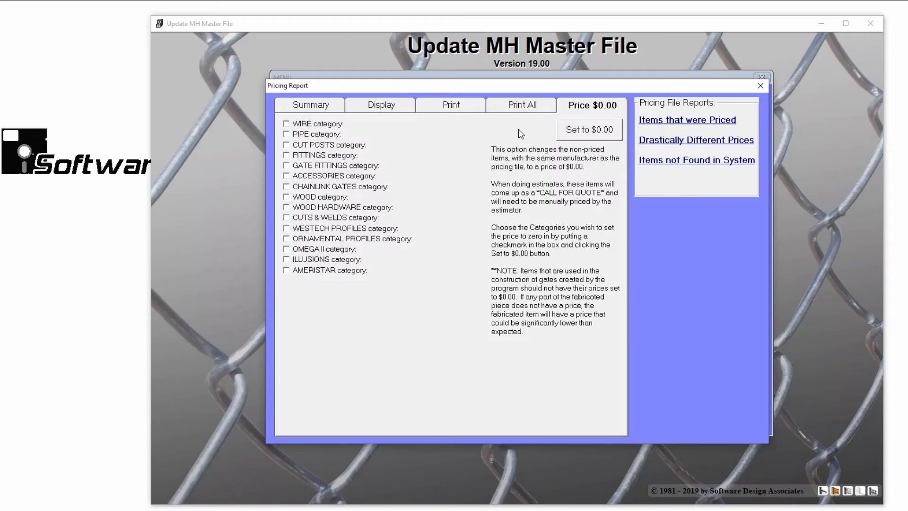
Tick the WIRE, PIPE, CUT POSTS, FITTINGS and GATE FITTINGS categories for zero pricing.
left_click(285, 133)
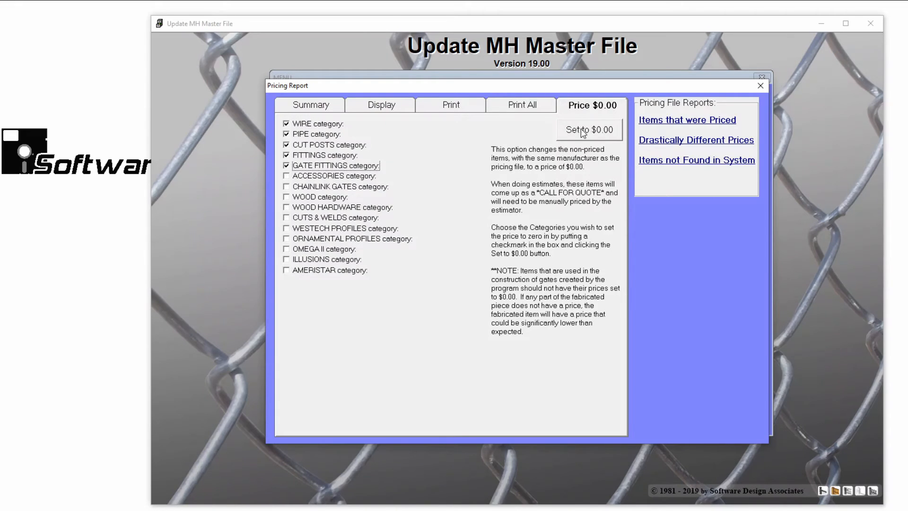
mouse_move(550, 268)
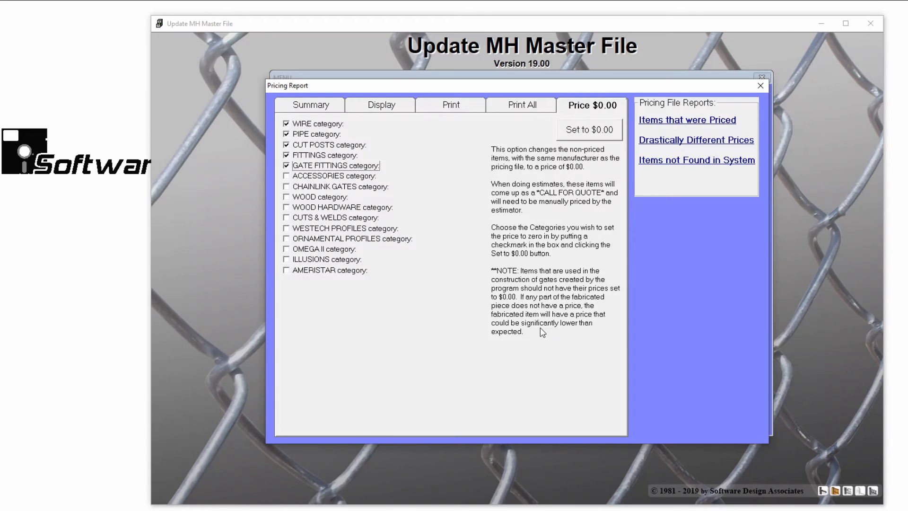
mouse_move(628, 181)
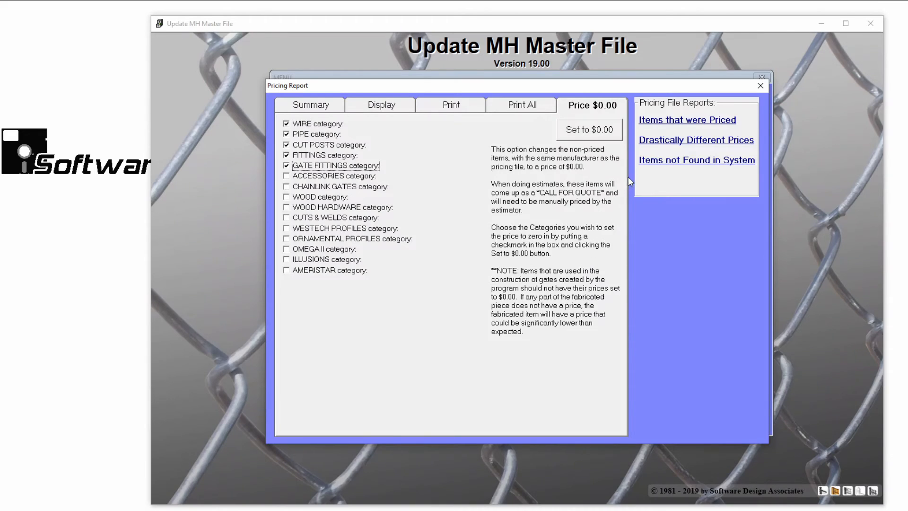
mouse_move(641, 110)
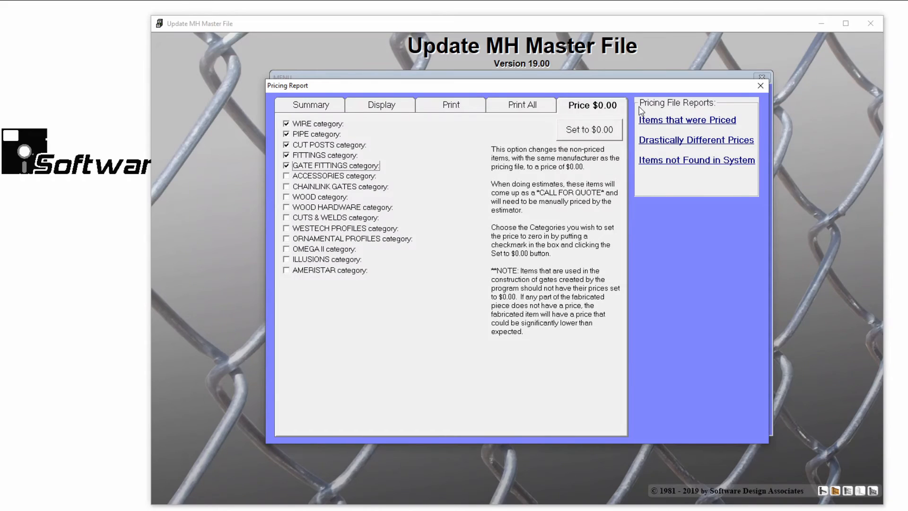
mouse_move(646, 126)
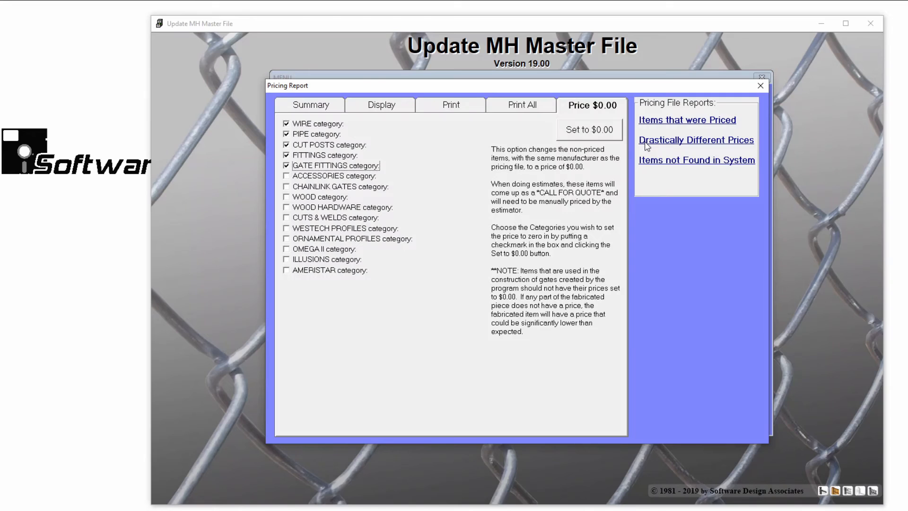
mouse_move(647, 167)
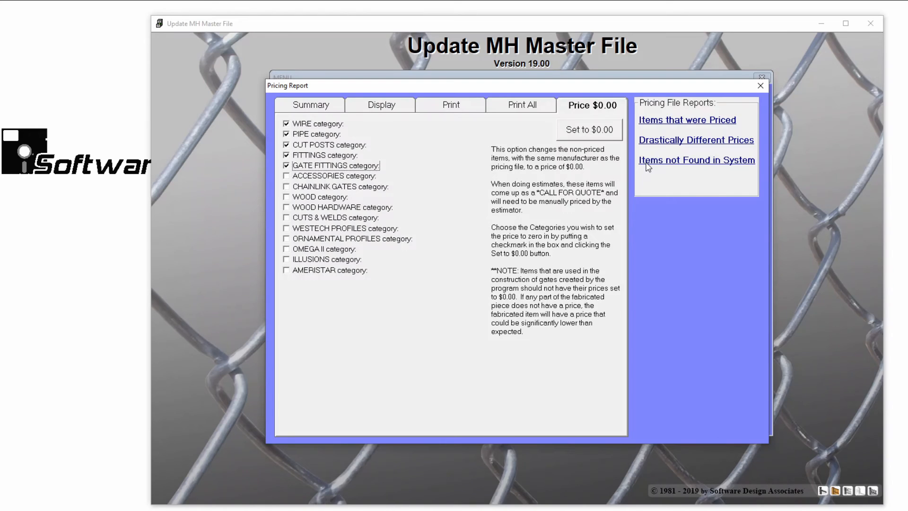
mouse_move(652, 130)
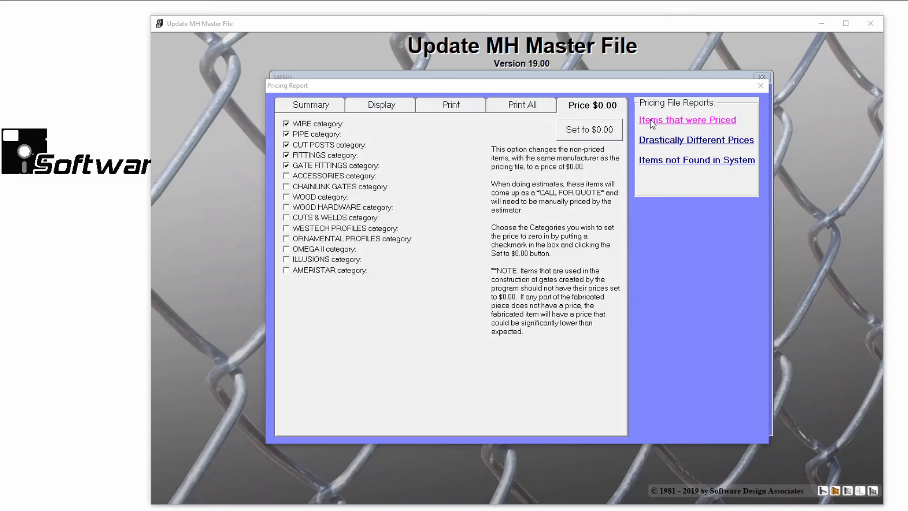
Open Priced_Report.CSV in Excel, select the Updated Pricing column H, then close it.
left_click(686, 120)
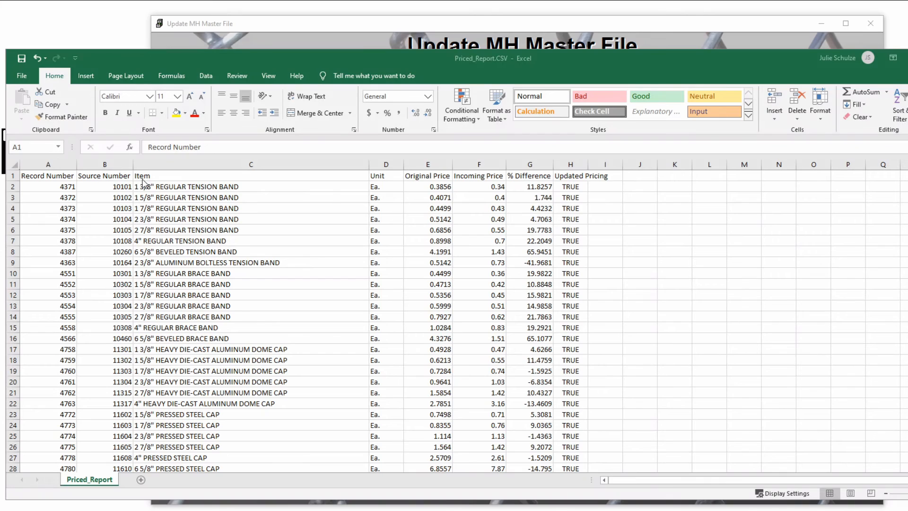
mouse_move(434, 185)
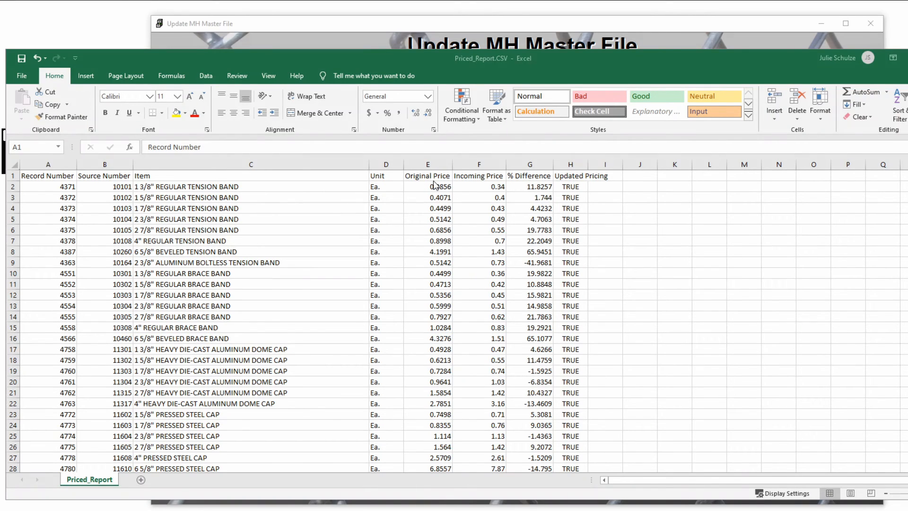
mouse_move(541, 187)
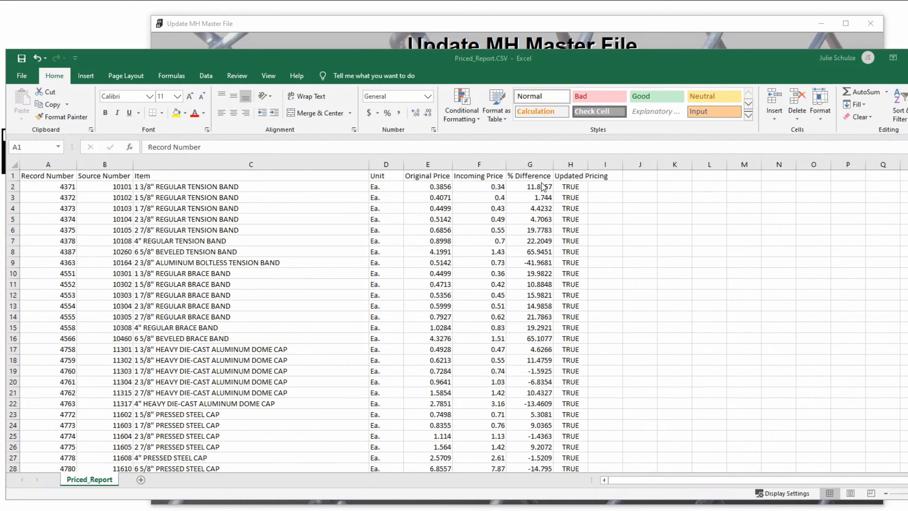
mouse_move(571, 176)
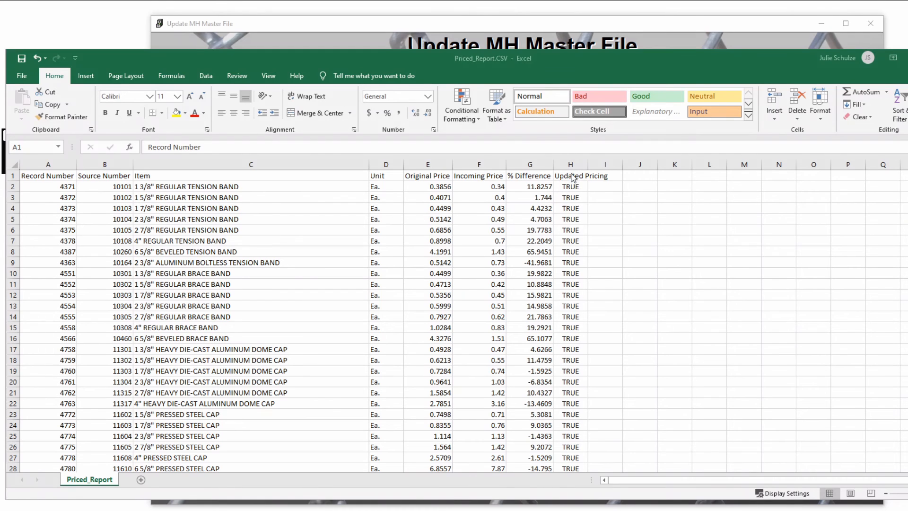
left_click(569, 164)
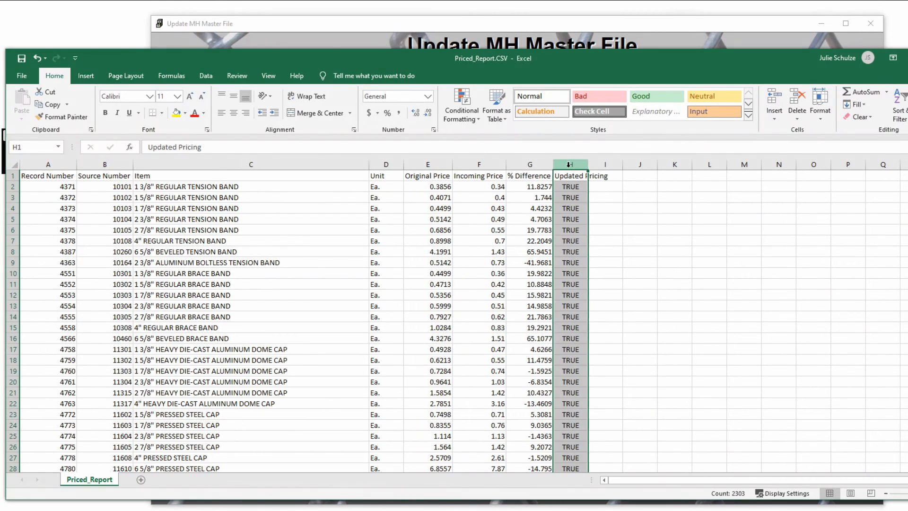
left_click(604, 186)
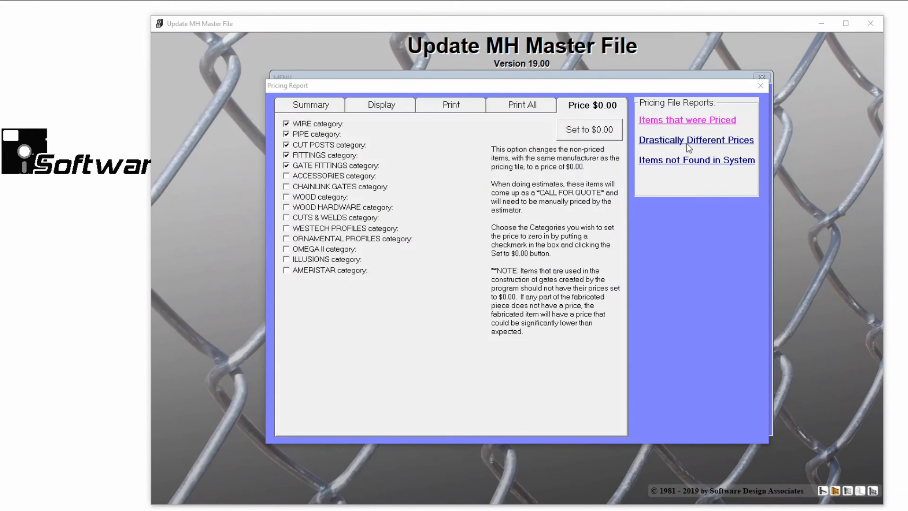
Open the Drastically Different Prices and Items not Found in System reports in Excel.
left_click(695, 140)
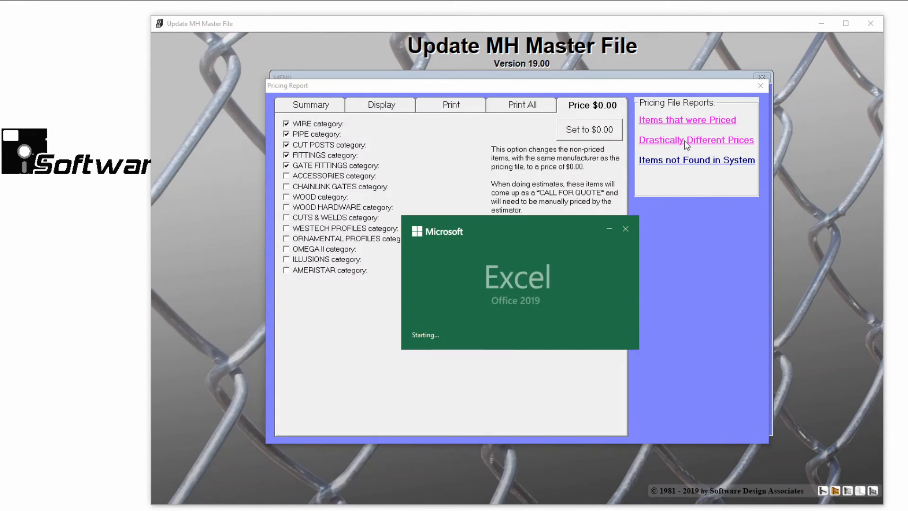
left_click(695, 140)
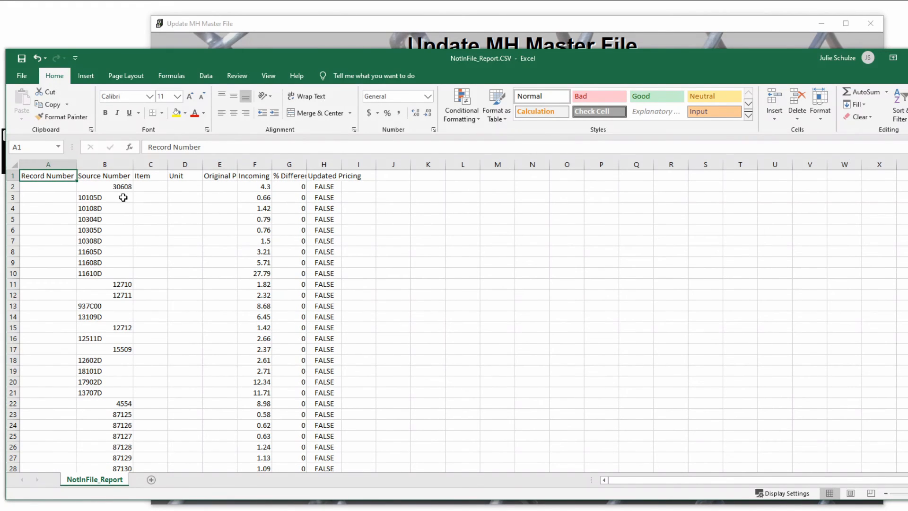
left_click(104, 165)
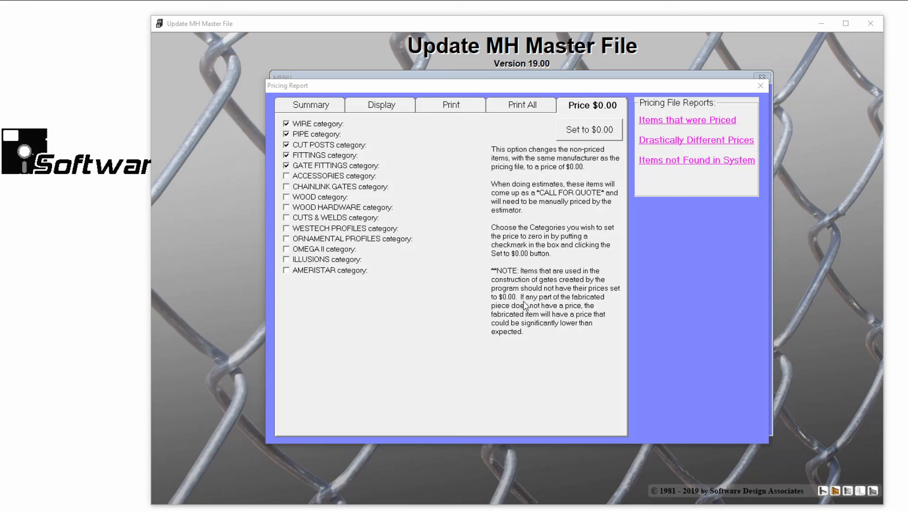
mouse_move(677, 262)
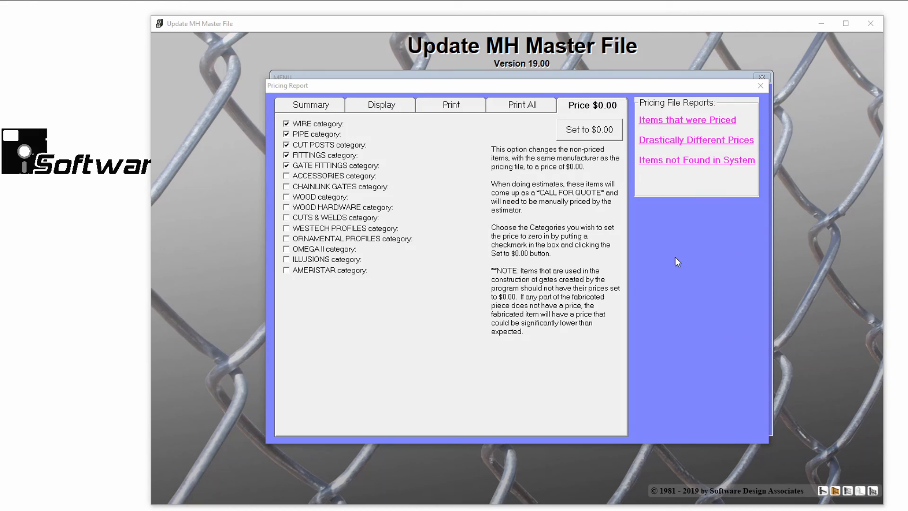
mouse_move(589, 241)
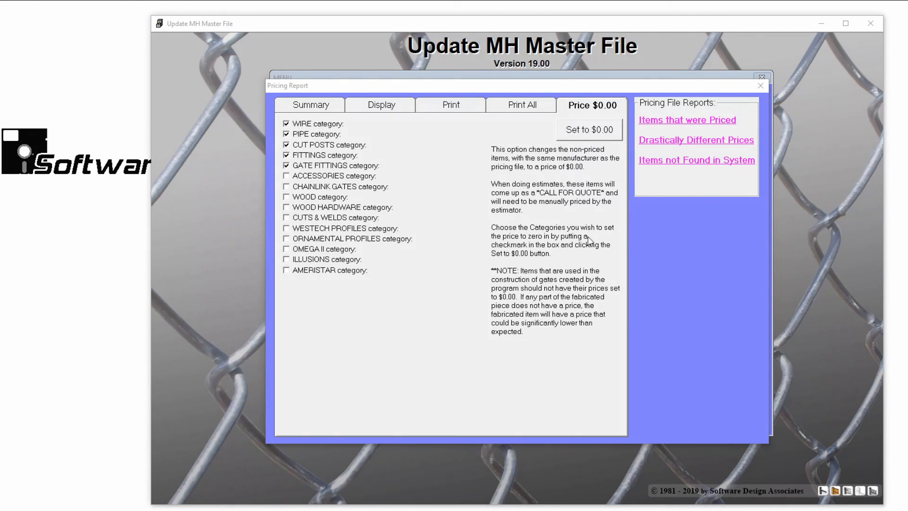
Return to the Summary view showing priced and not-priced counts per category.
left_click(310, 105)
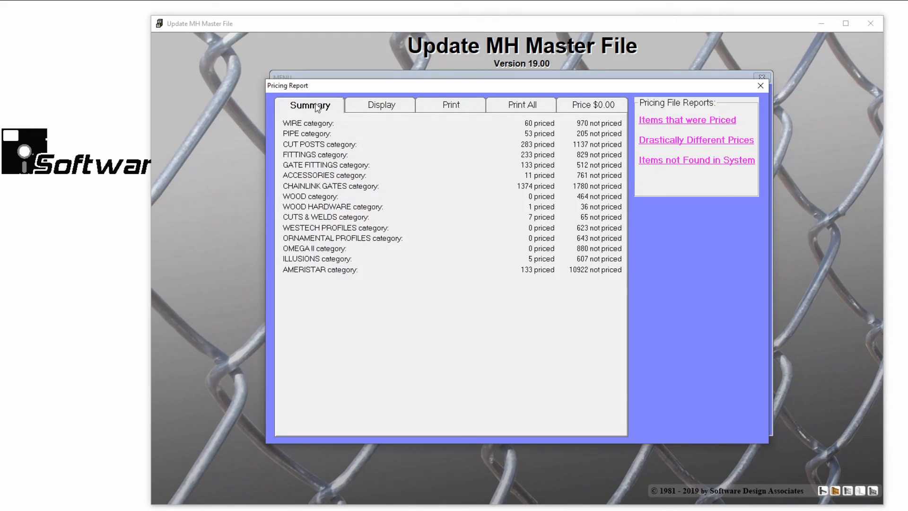